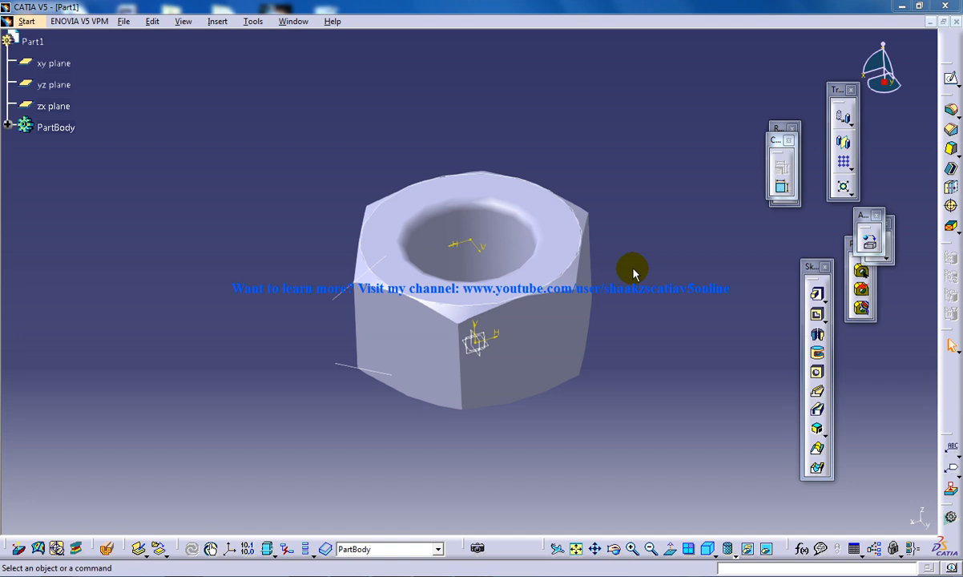
mouse_move(638, 271)
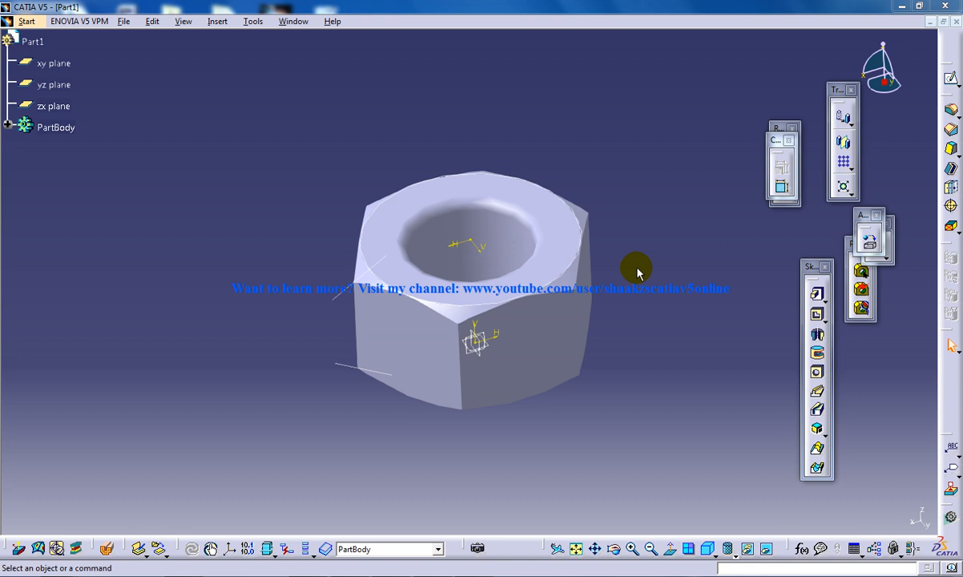
mouse_move(396, 168)
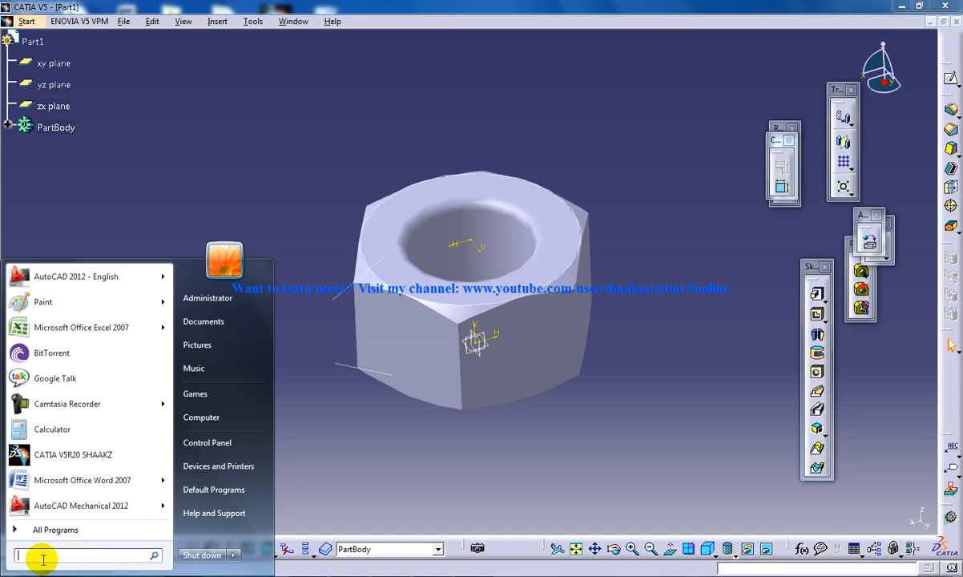
Launch Excel 2007 via Start search and enter PartNumber as the heading in A1.
text(excel)
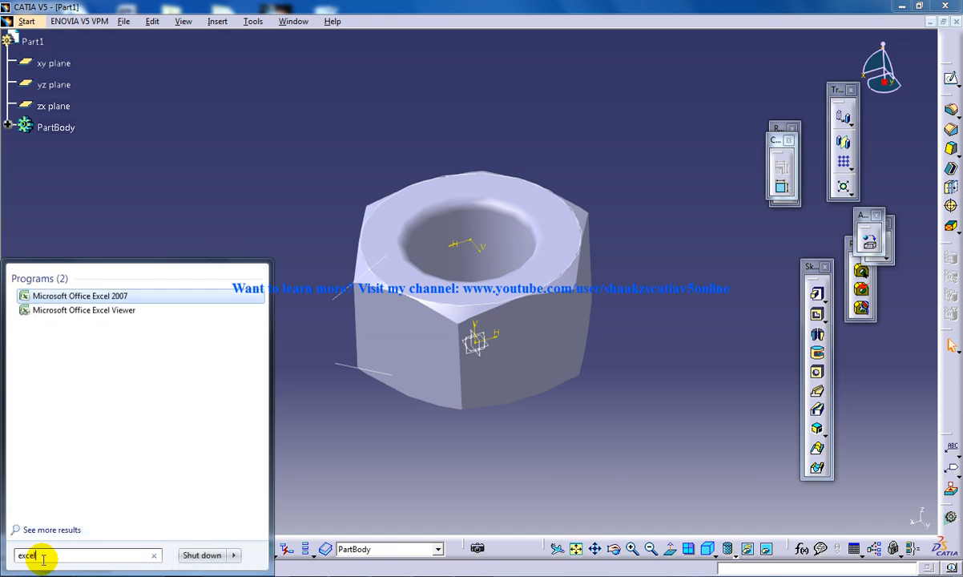
click(80, 295)
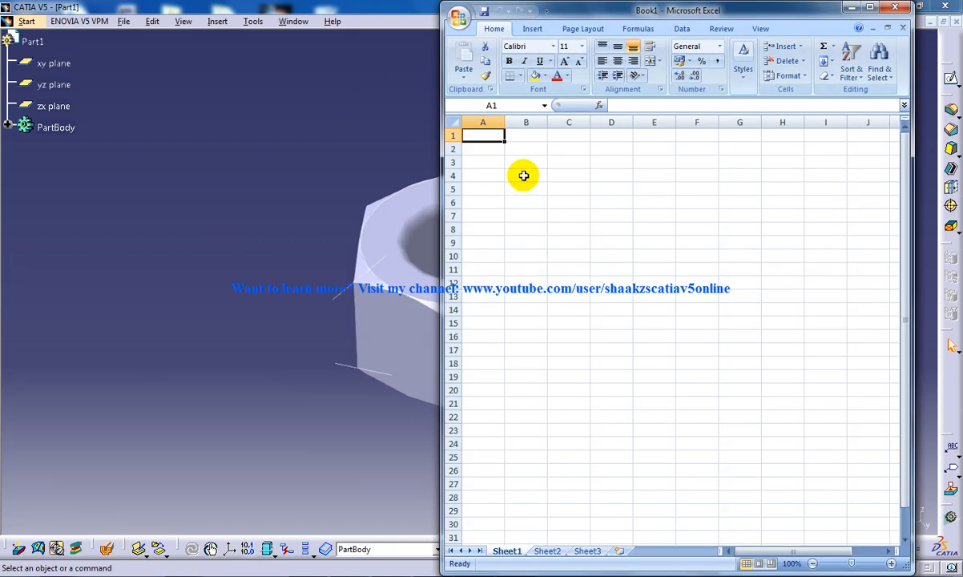
text(Part)
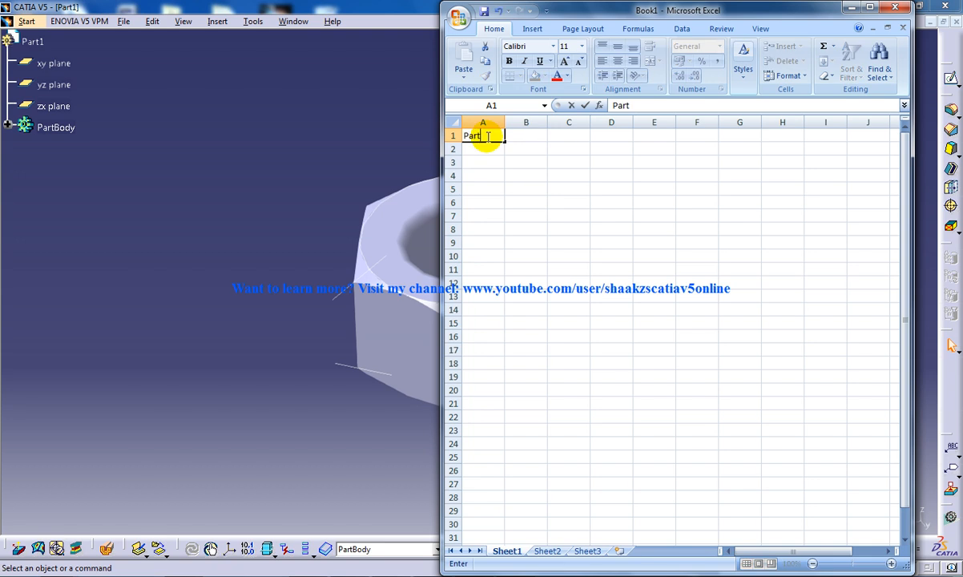
text(Number)
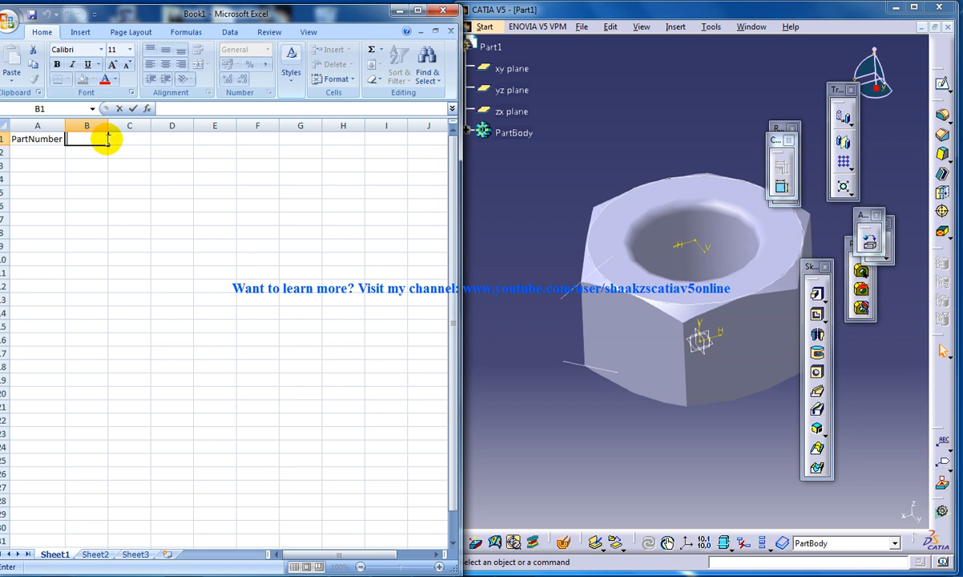
Enter the headings Height, Edge and Radius (mm) in B1, C1 and D1.
text(Height)
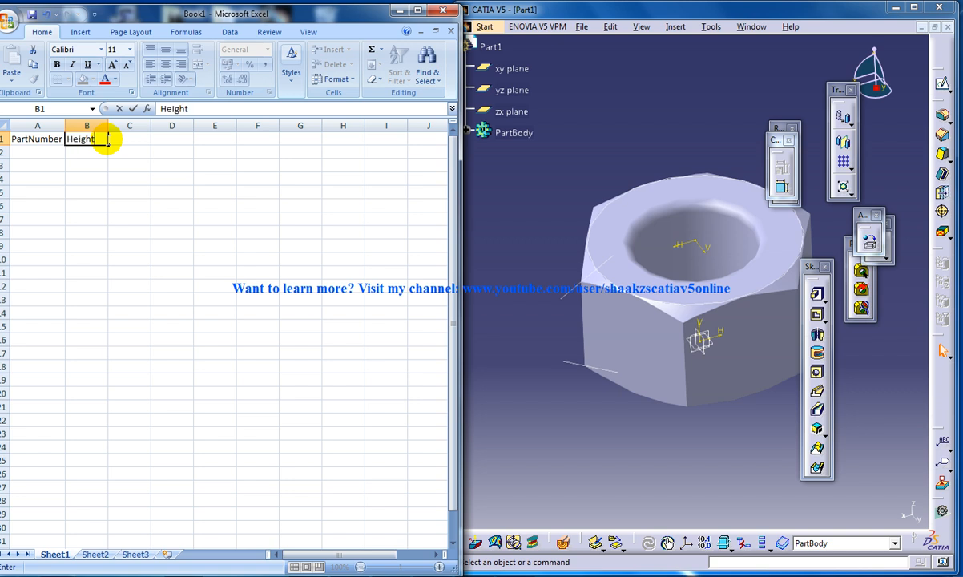
mouse_move(574, 286)
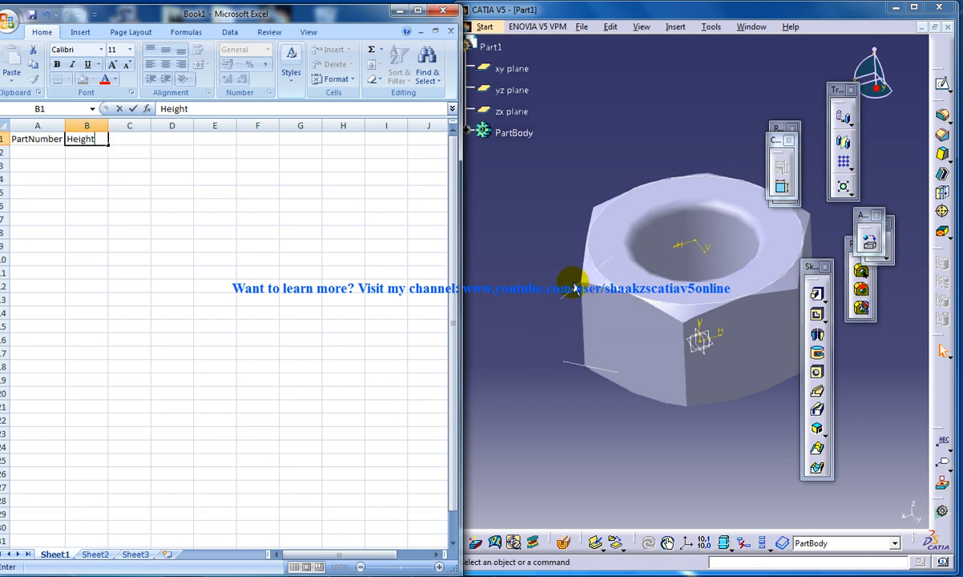
click(128, 138)
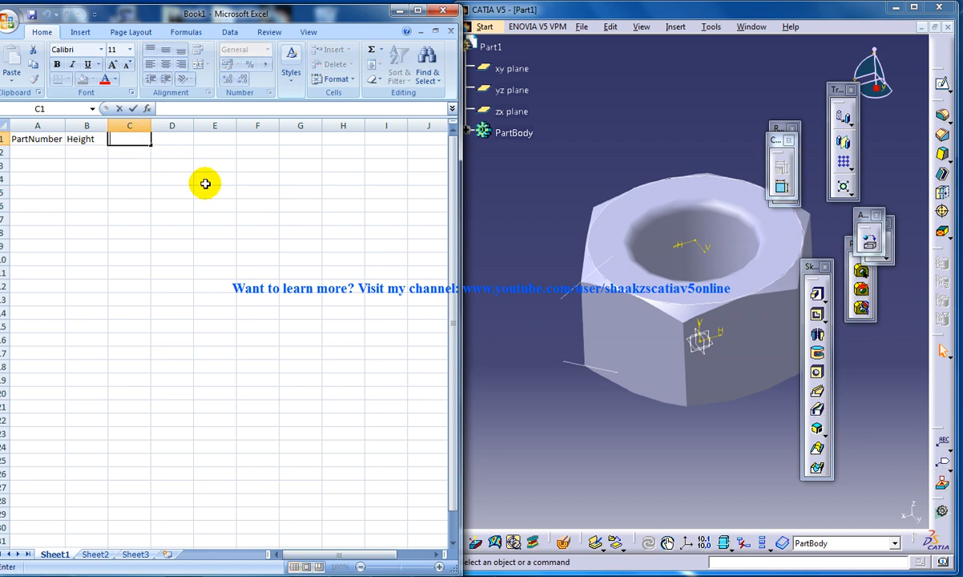
text(Edge)
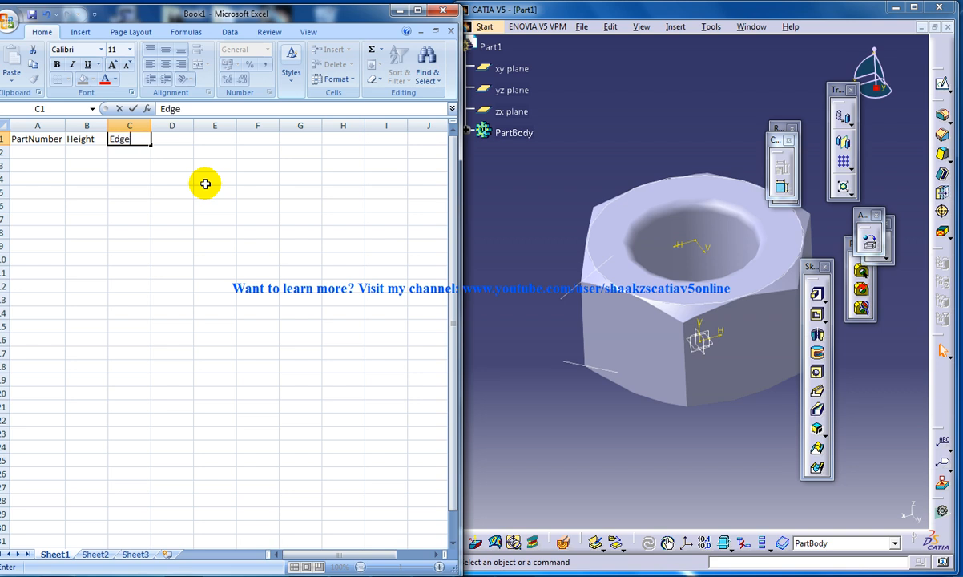
mouse_move(625, 296)
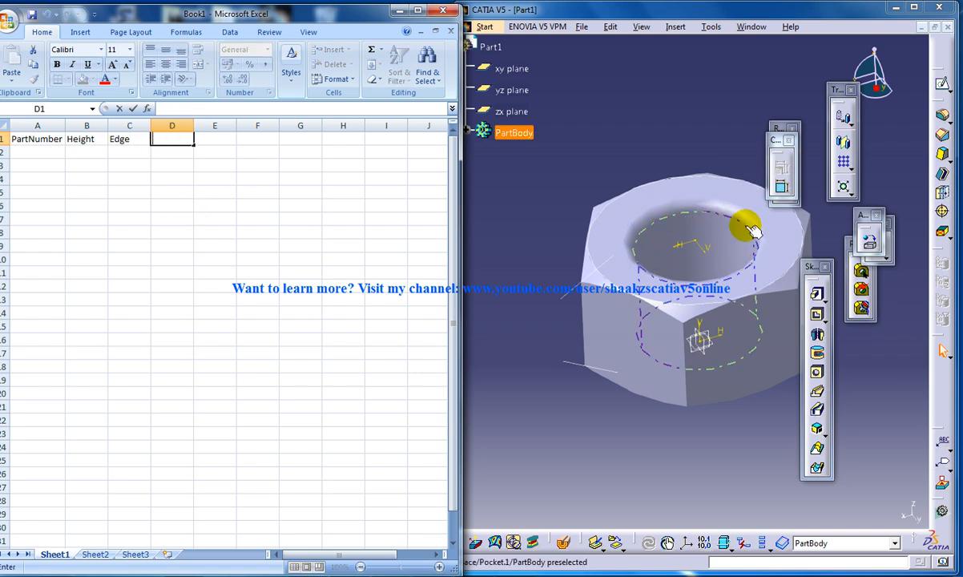
text(Radi)
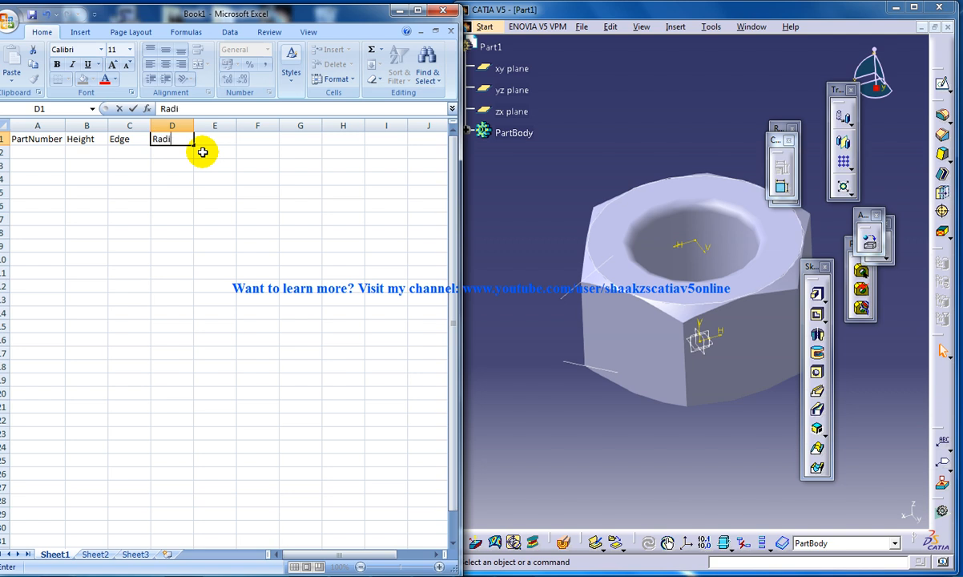
text(us ()
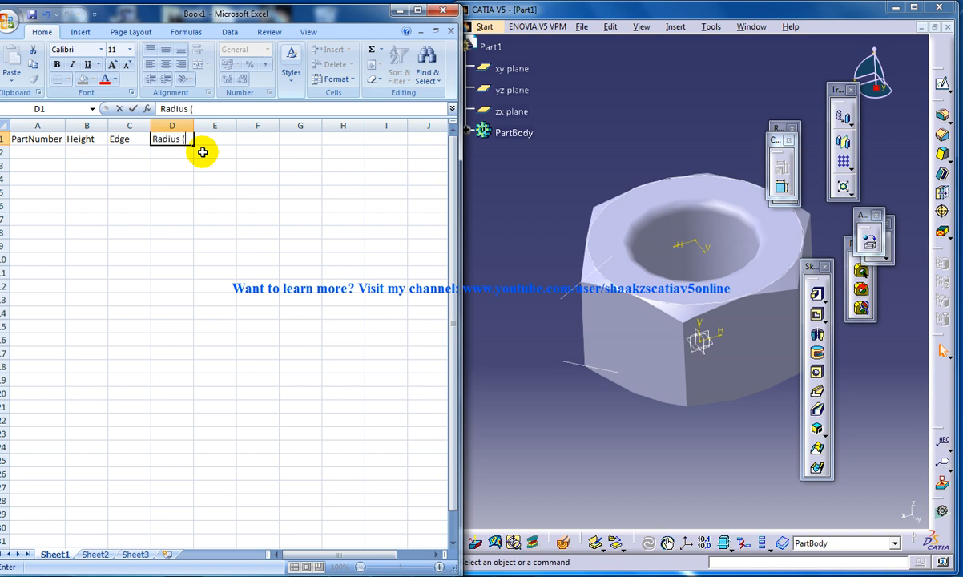
text(mm)
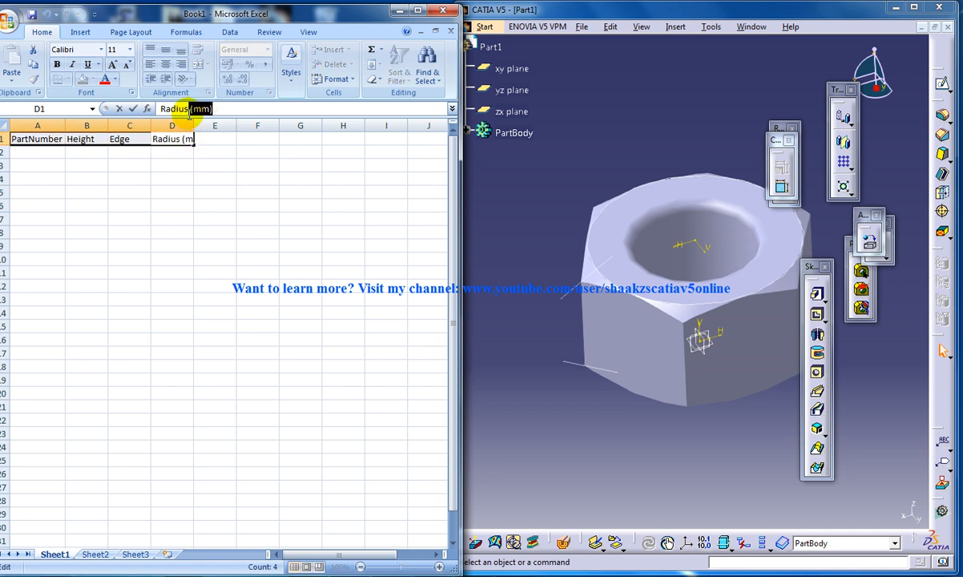
Append the (mm) unit to the Edge and Height headings.
click(128, 138)
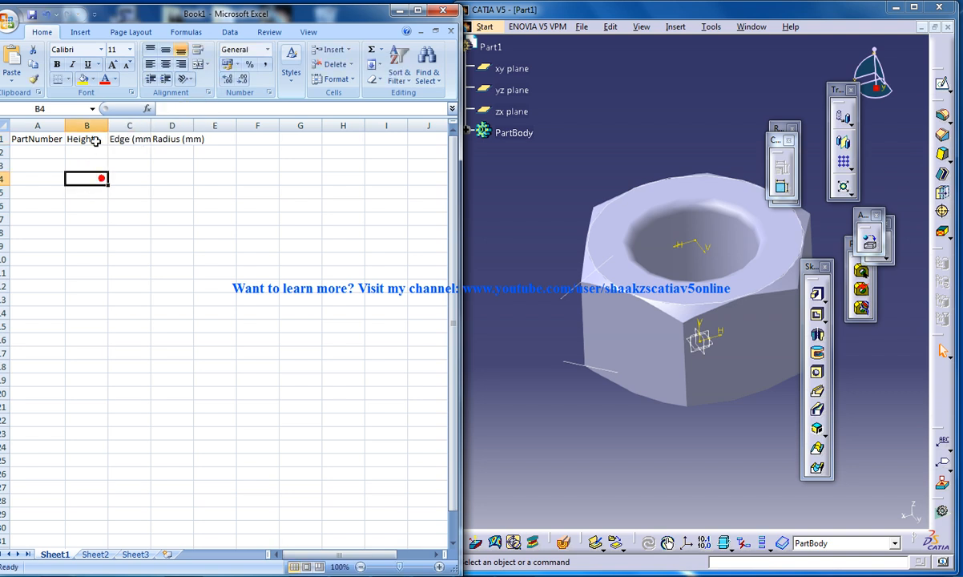
click(215, 165)
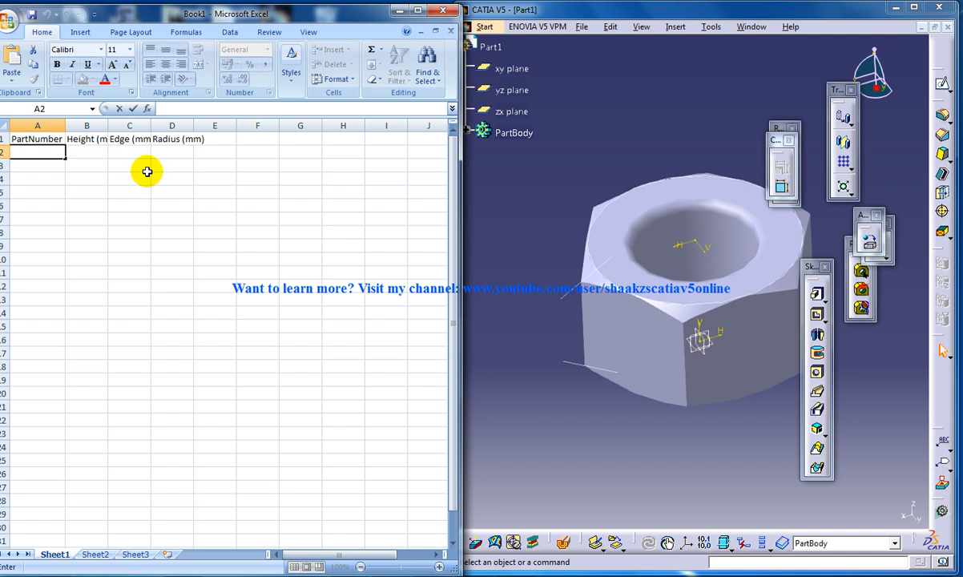
Enter 12, 12, 6 and 11, 11, 5.5 in rows 2–3 and fill the series down to row 10.
click(87, 151)
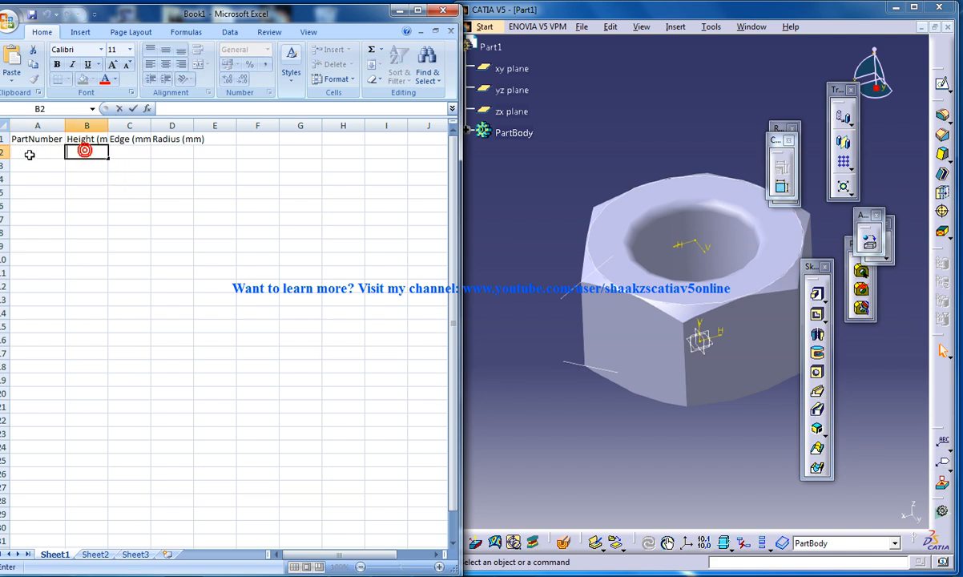
click(39, 151)
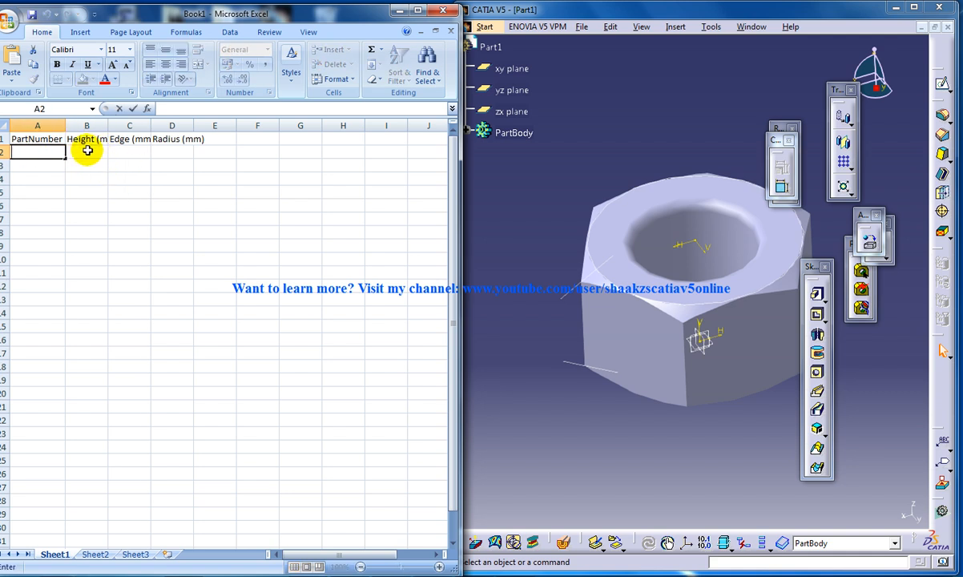
text(12)
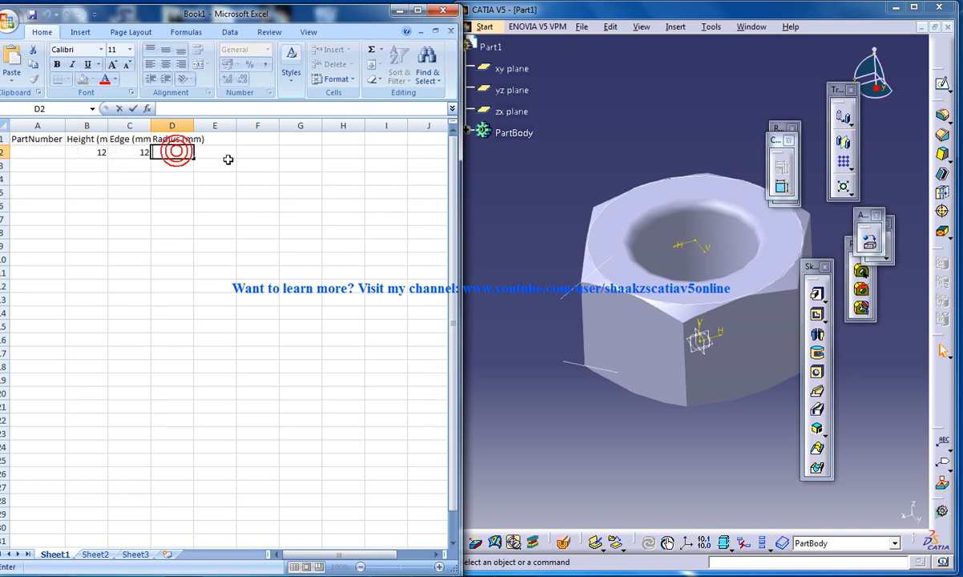
click(86, 151)
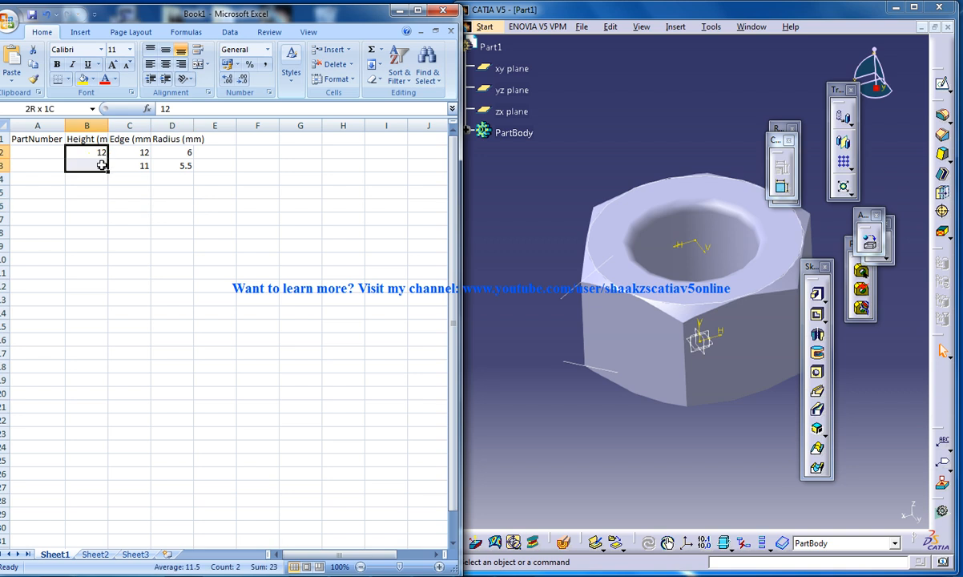
drag(102, 165, 109, 249)
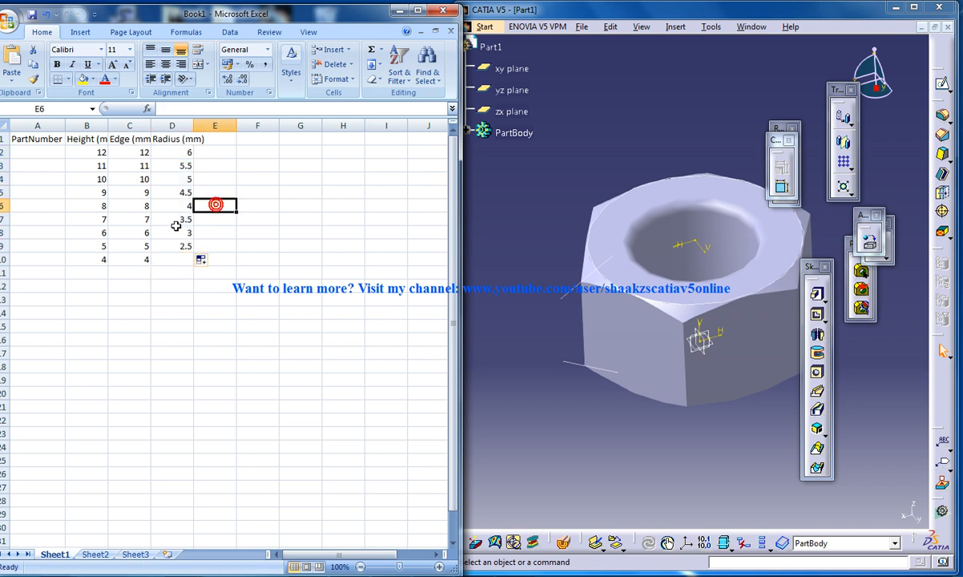
click(173, 233)
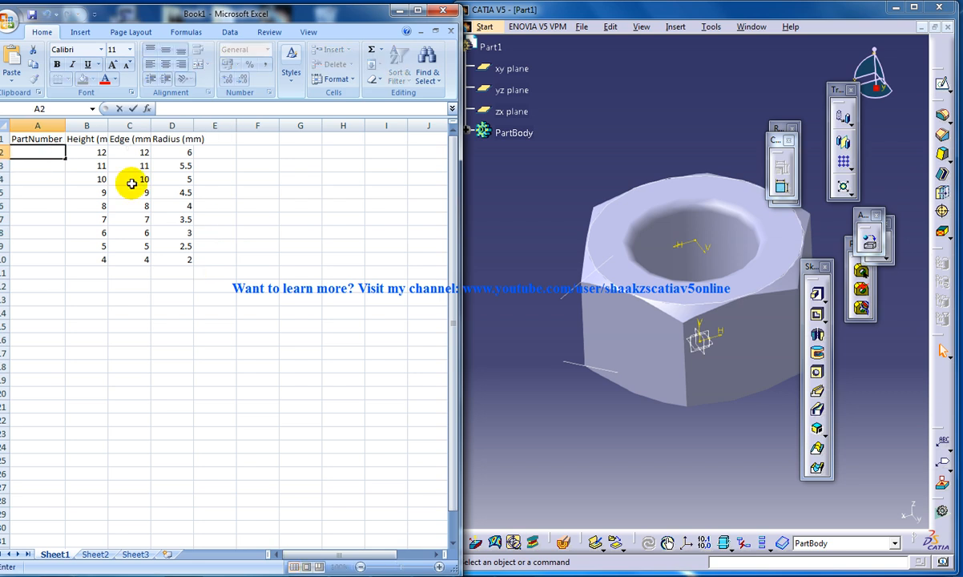
Build the part number in A2 with =CONCATENATE("H",B2,"E",C2,"R",D2), giving H12E12R6.
text(=)
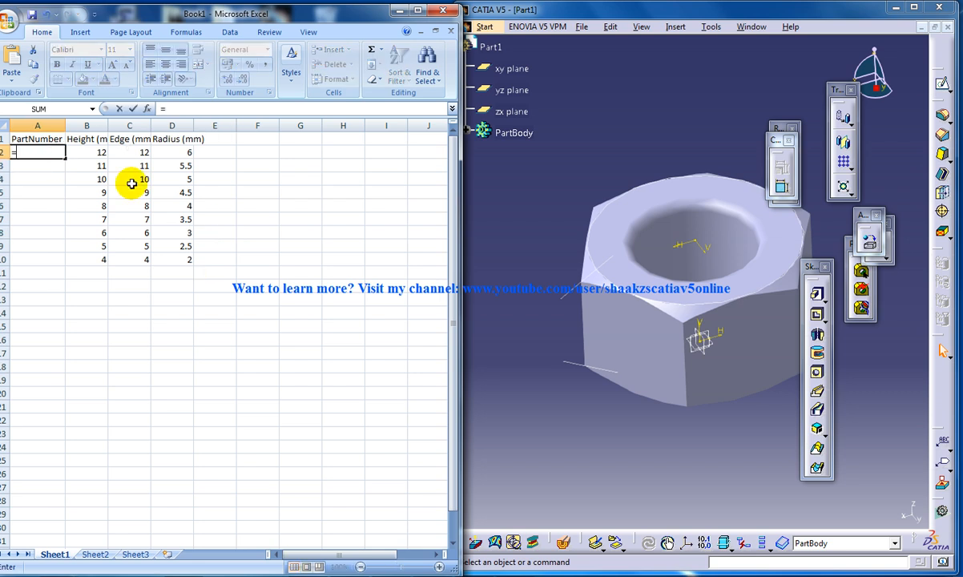
text(con)
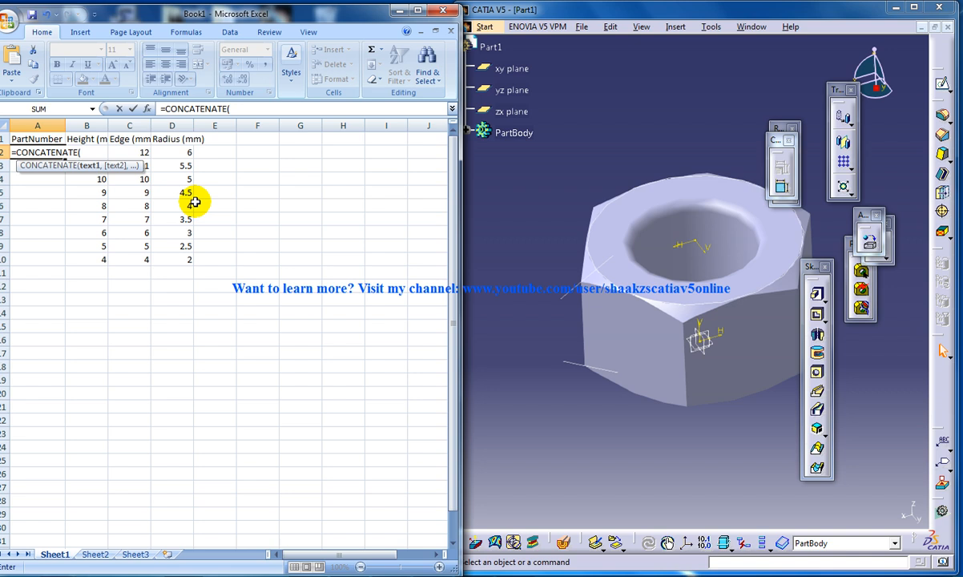
text("H",)
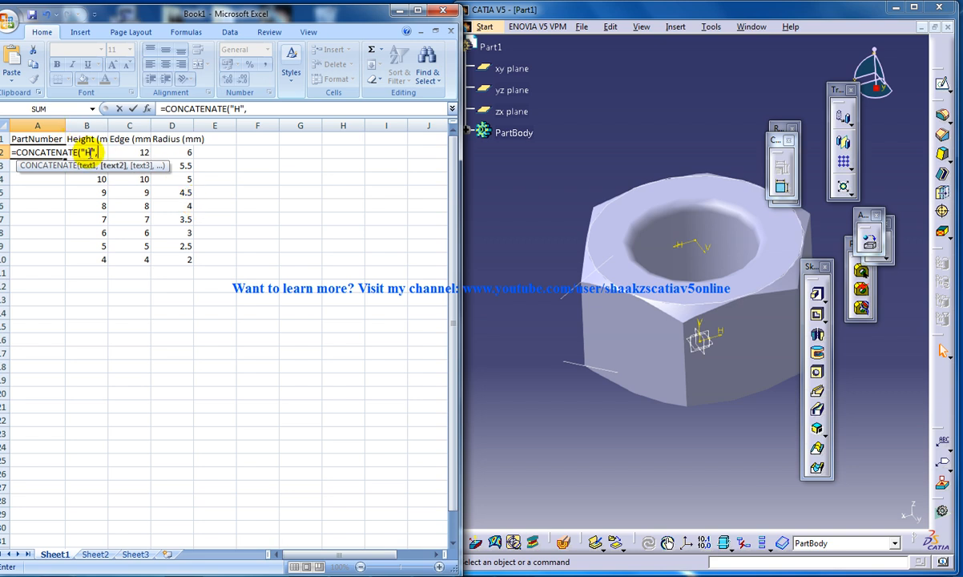
text(b)
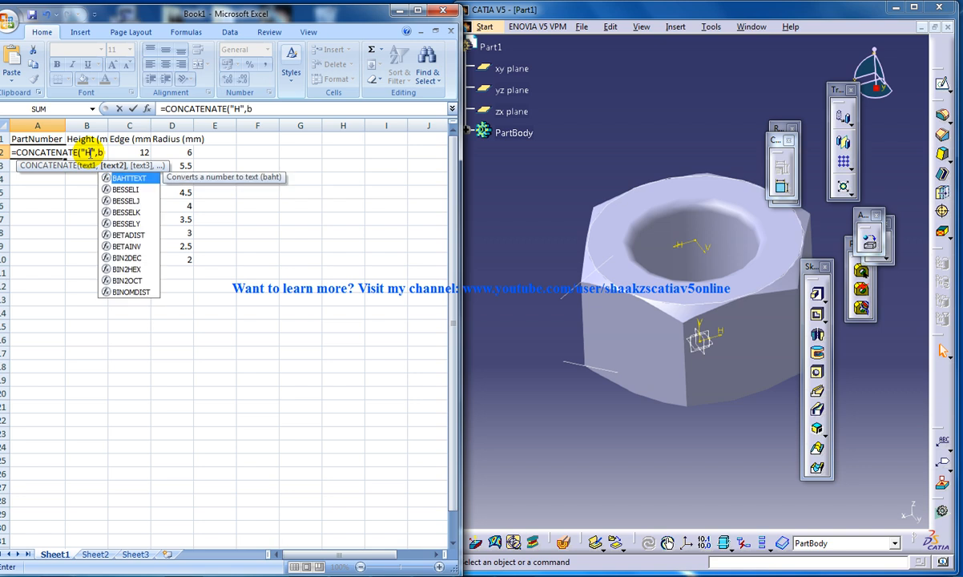
text(2,)
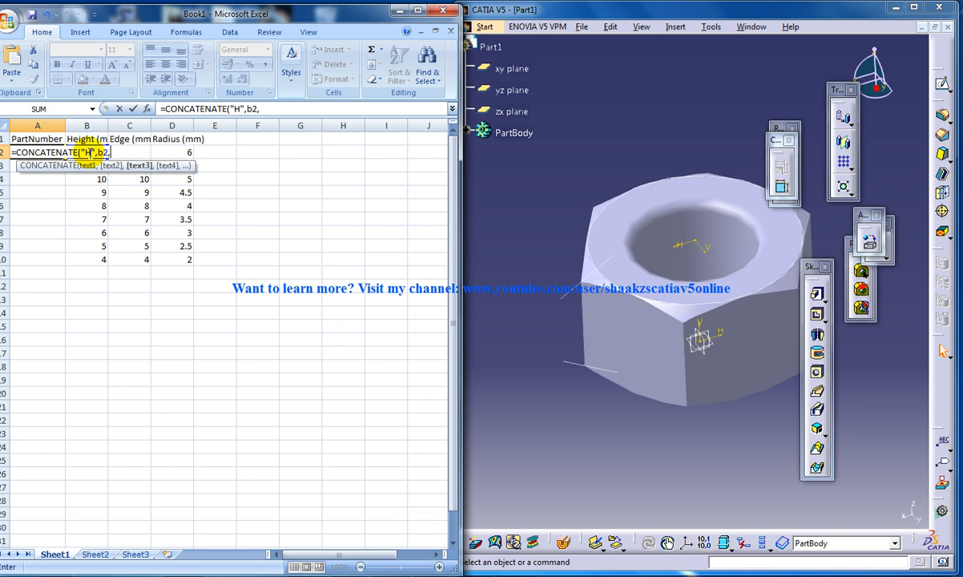
text("E",)
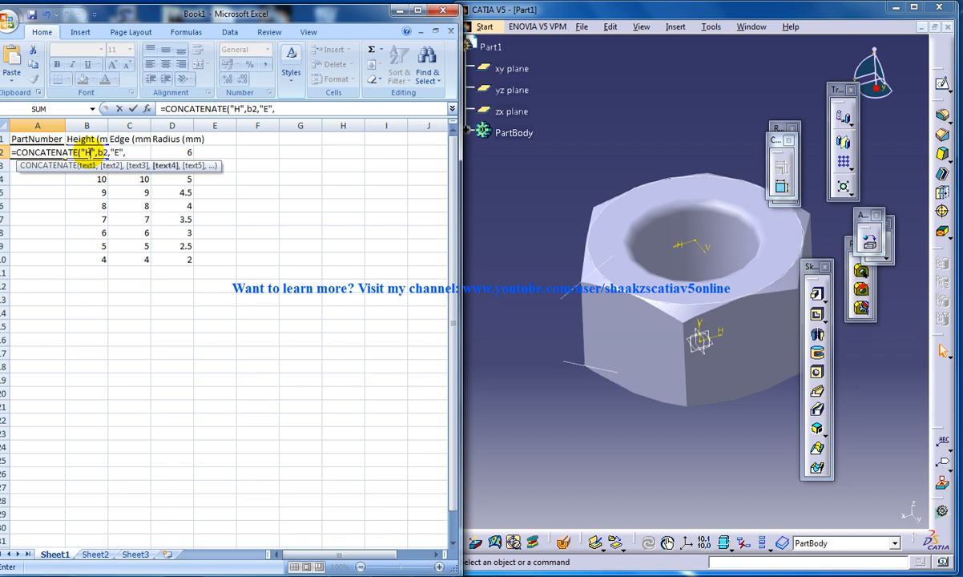
text(c)
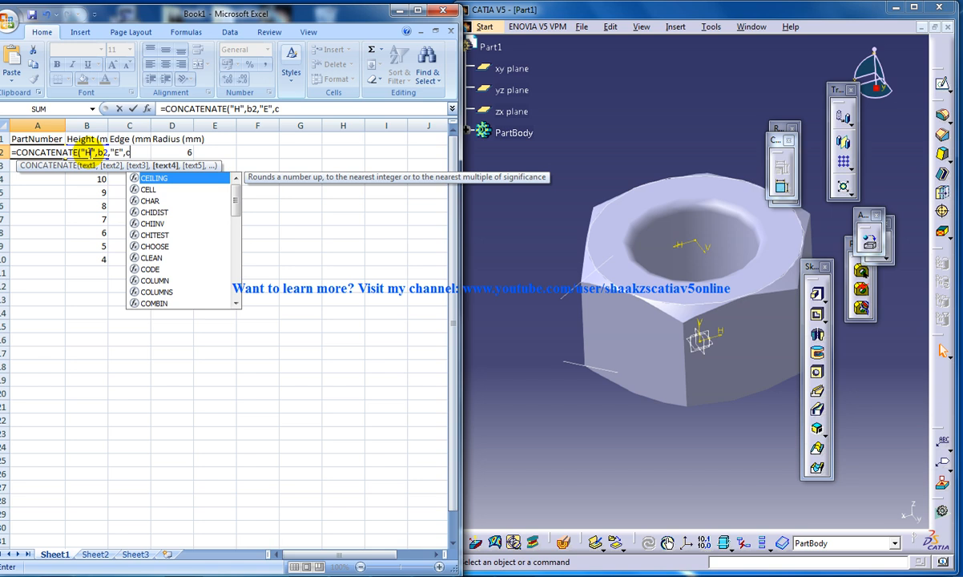
text(2)
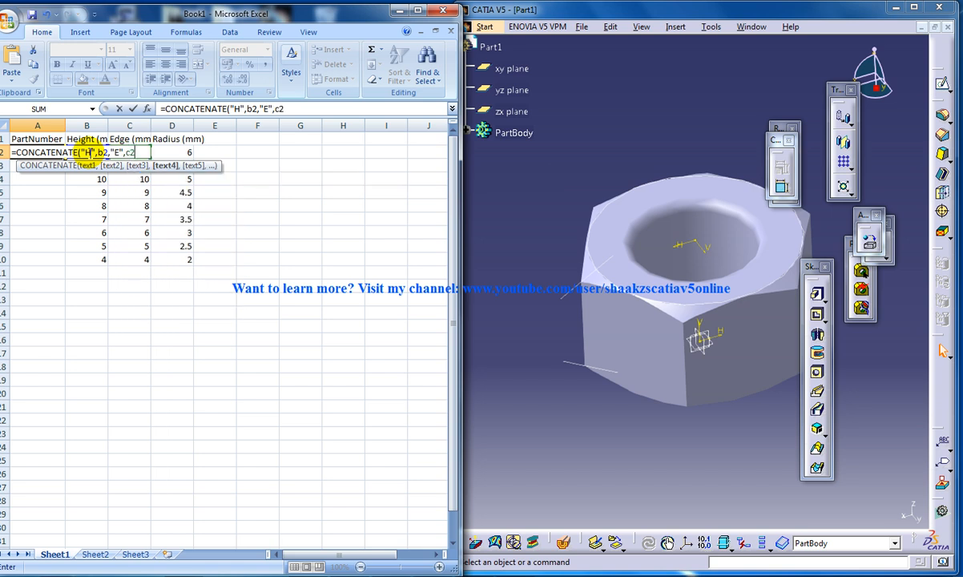
text(,"R)
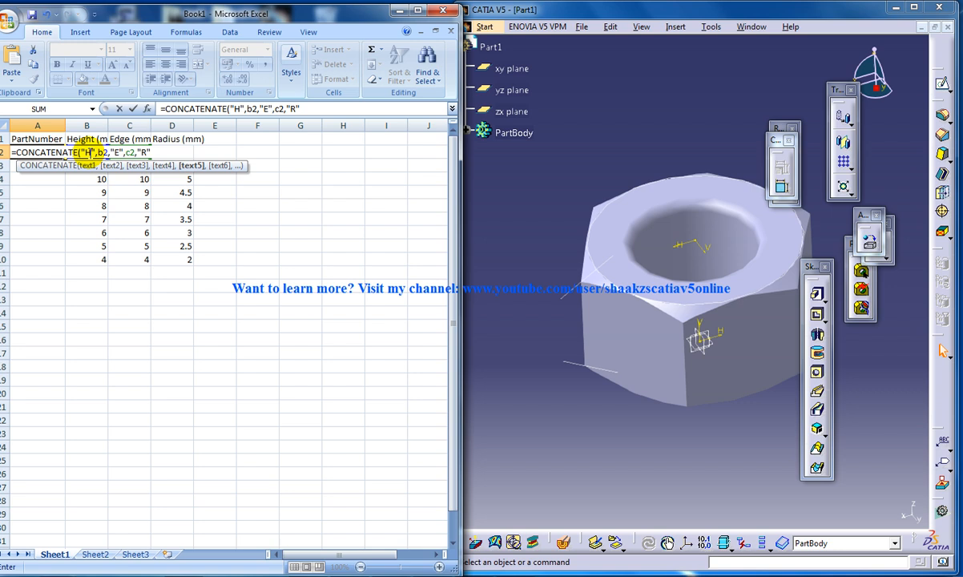
text(,d)
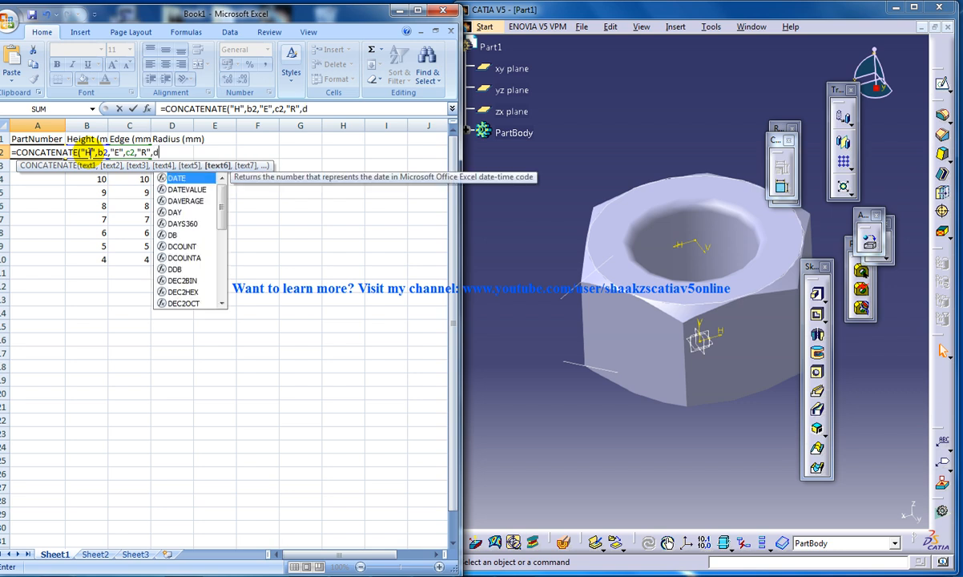
text(2))
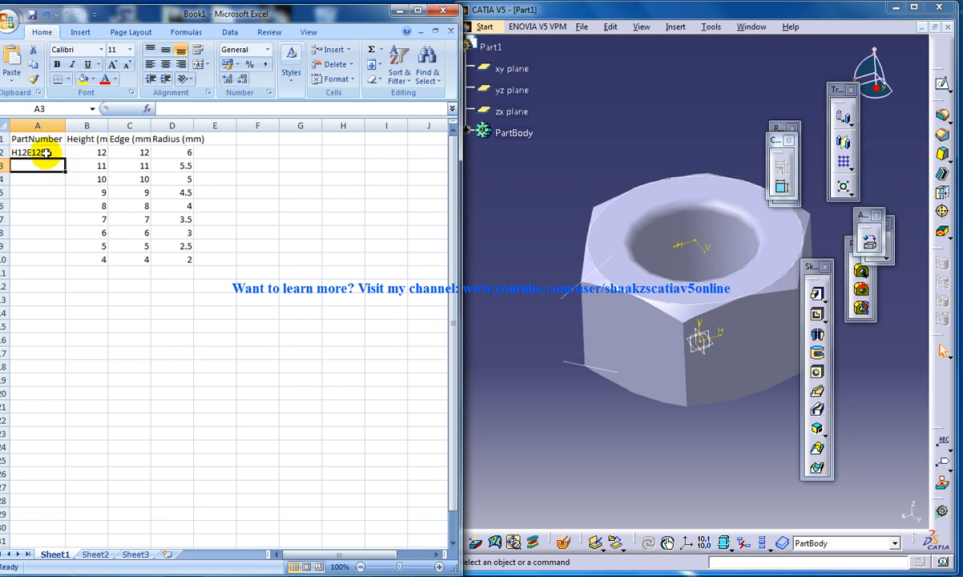
Add spaces to the A2 formula and fill part numbers down to A10 (H12 E12 R6 … H4 E4 R2).
text(=CONCATENATE("H",B2,"E",C2,"R",D2))
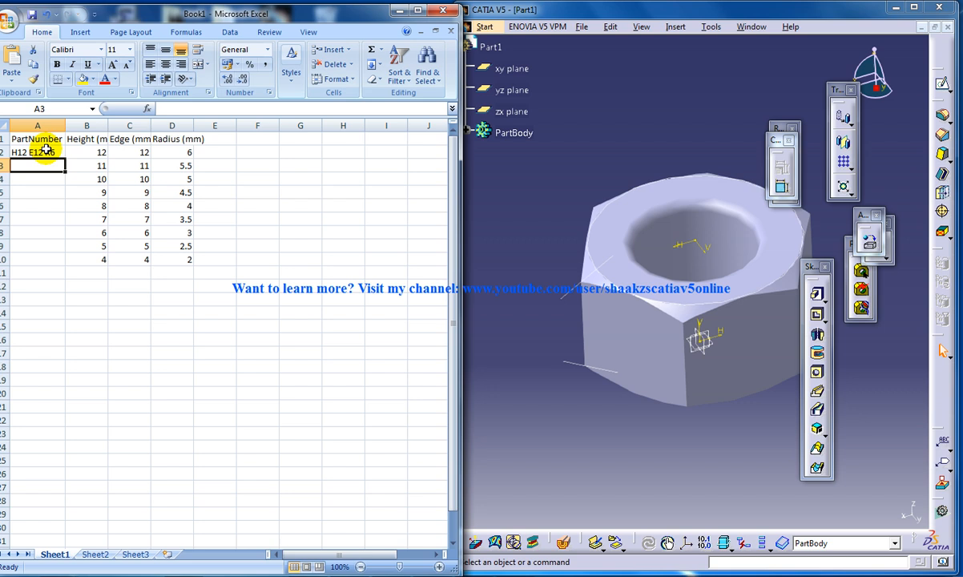
click(37, 152)
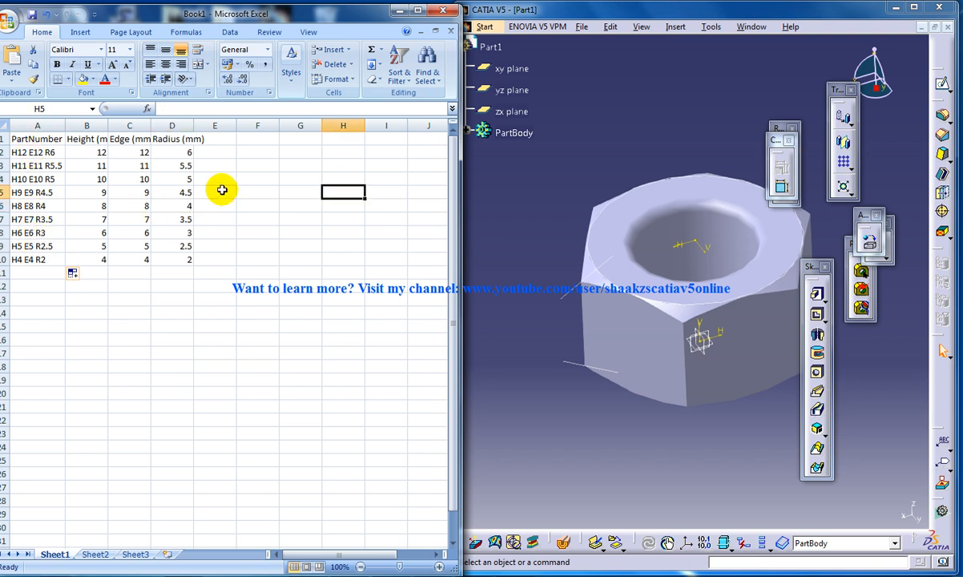
click(215, 179)
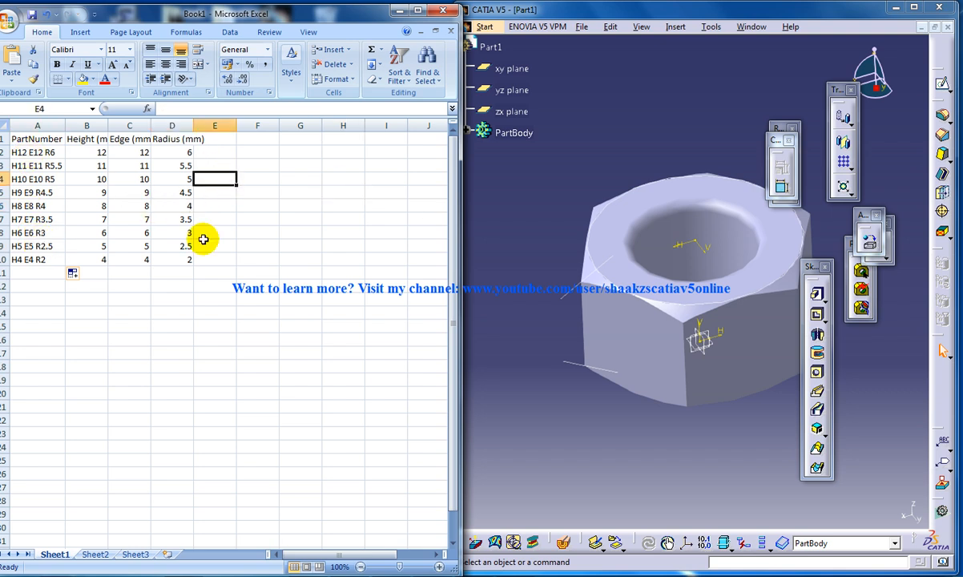
mouse_move(657, 152)
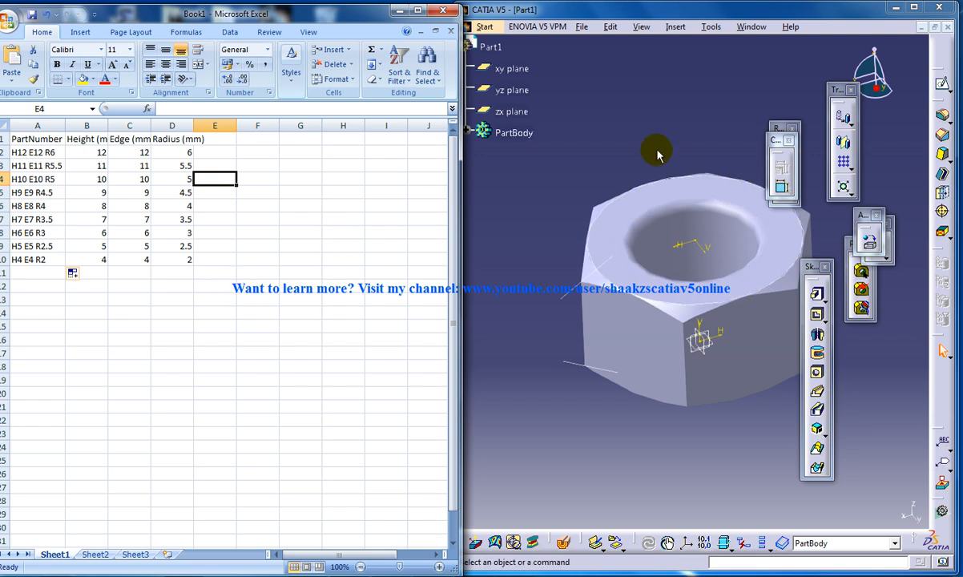
mouse_move(681, 180)
text(M)
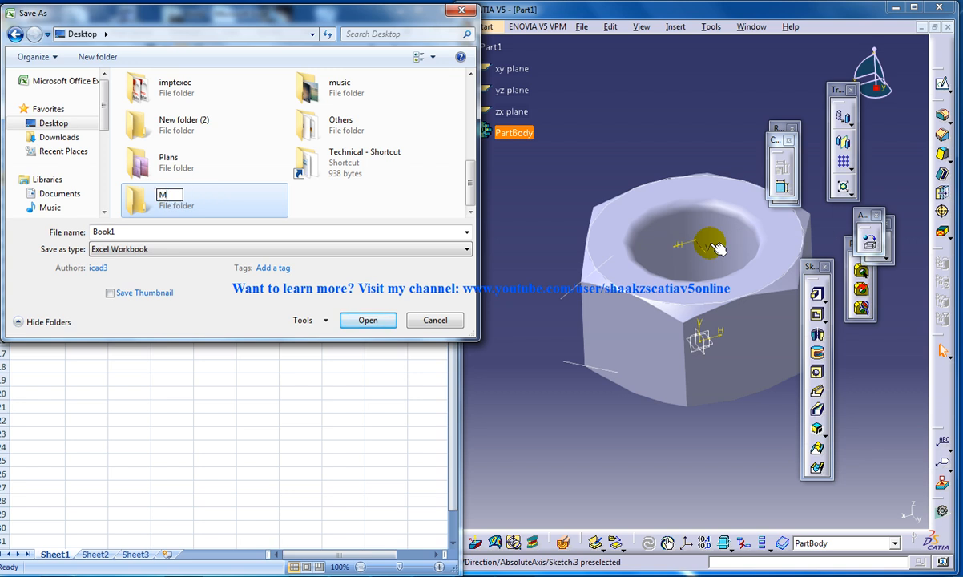
Create and enter a new folder named M12 Nut Catia catalogue in the Save As dialog.
text(12 Nut Catia)
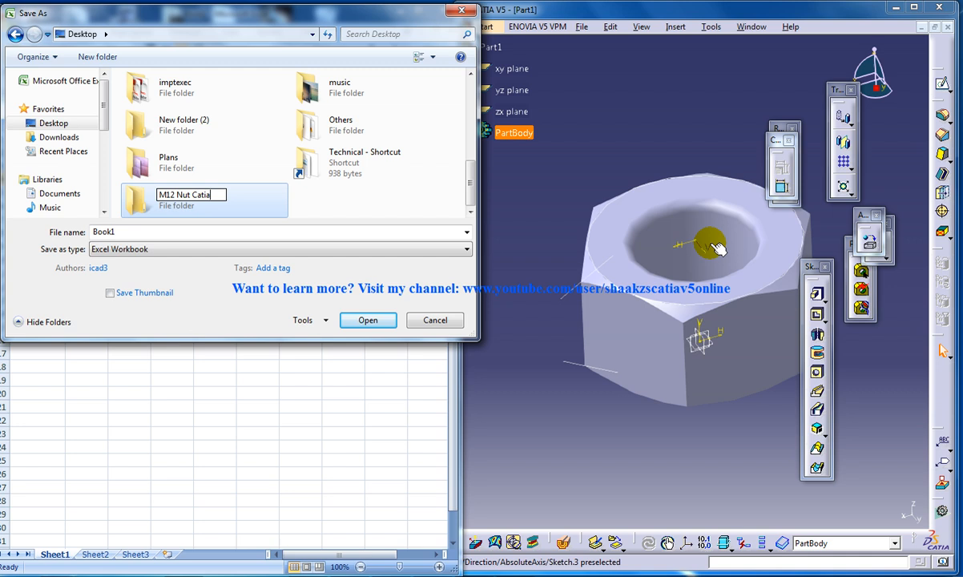
text(catalogue)
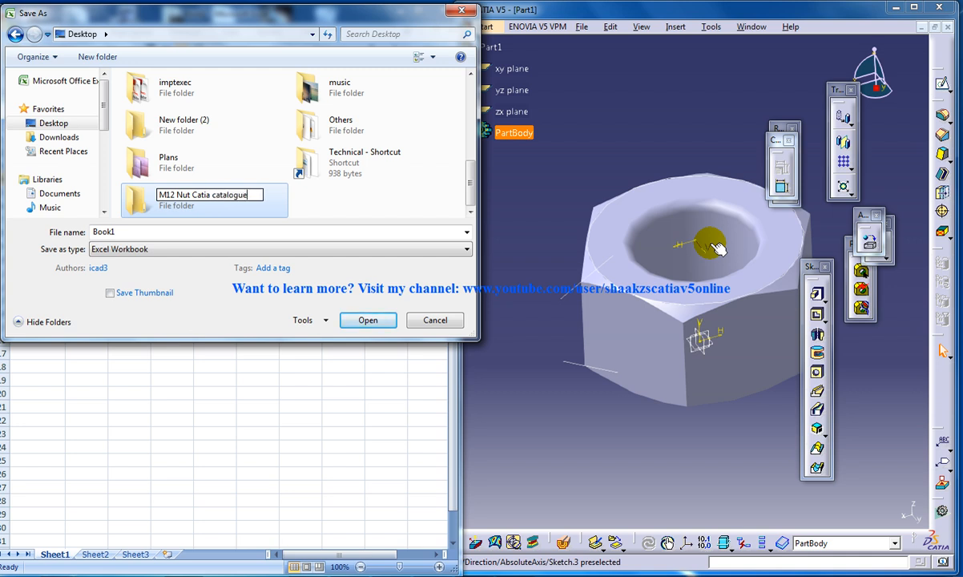
double_click(202, 199)
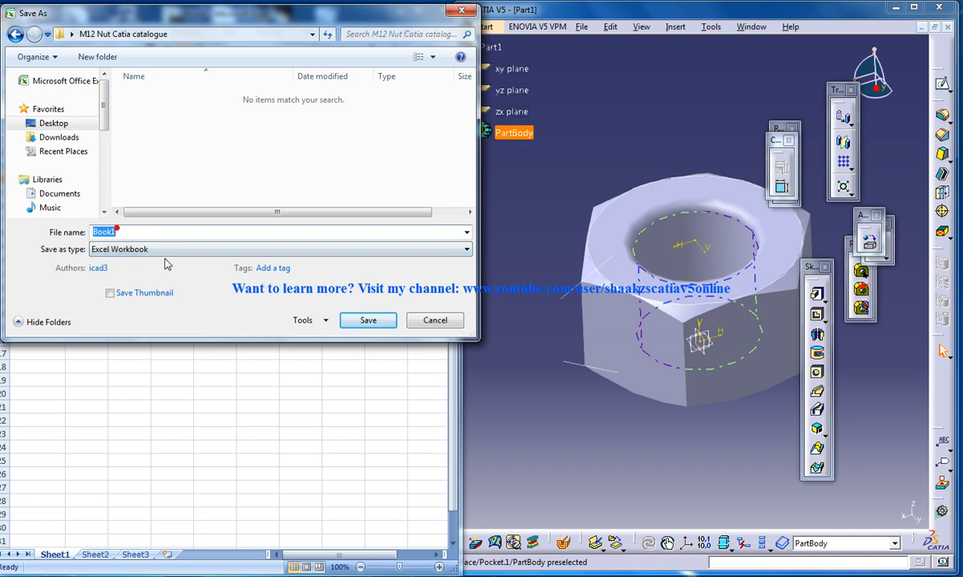
Name the file Specification and choose Text (Tab delimited) as the save format.
text(Specification)
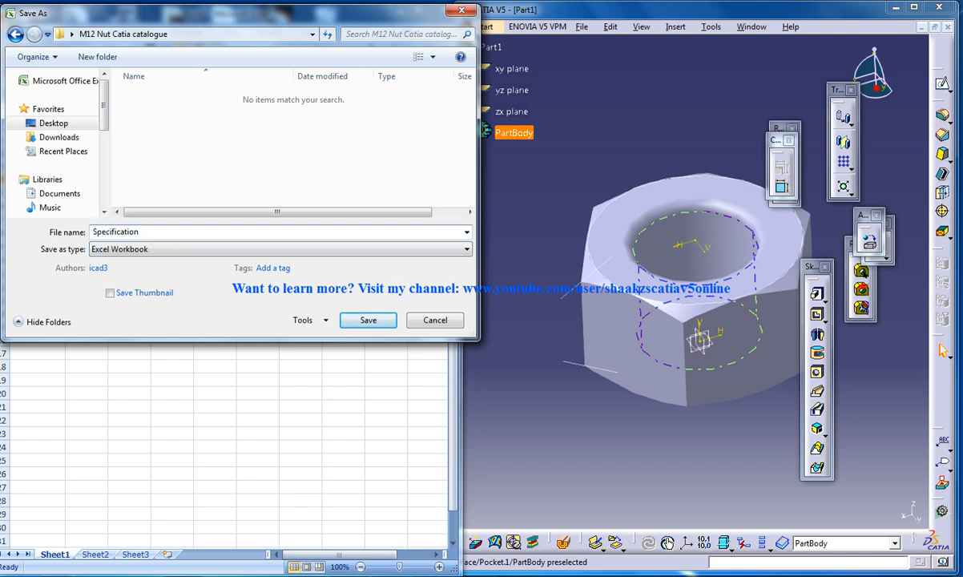
click(464, 250)
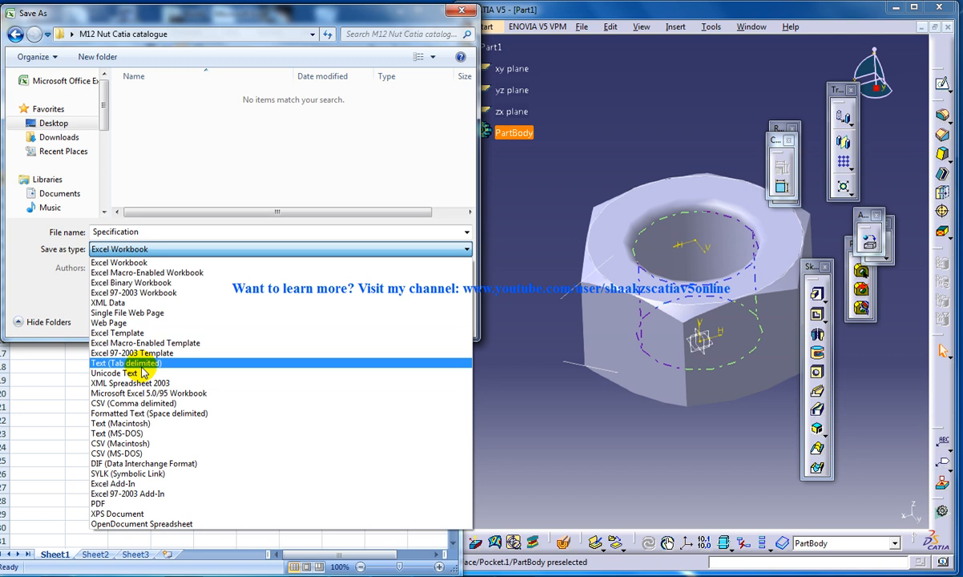
click(125, 362)
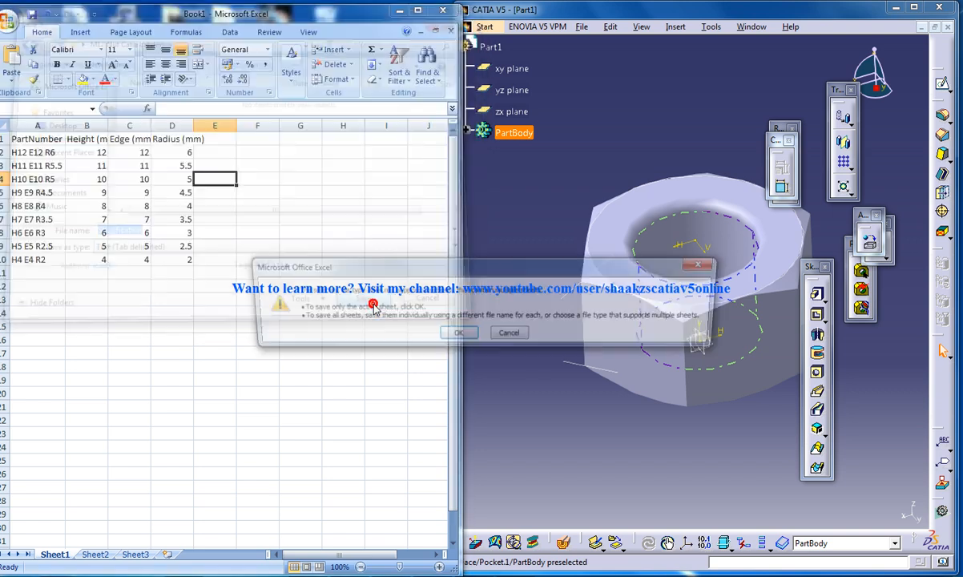
Confirm saving only the active sheet as the tab-delimited Specification file.
click(458, 332)
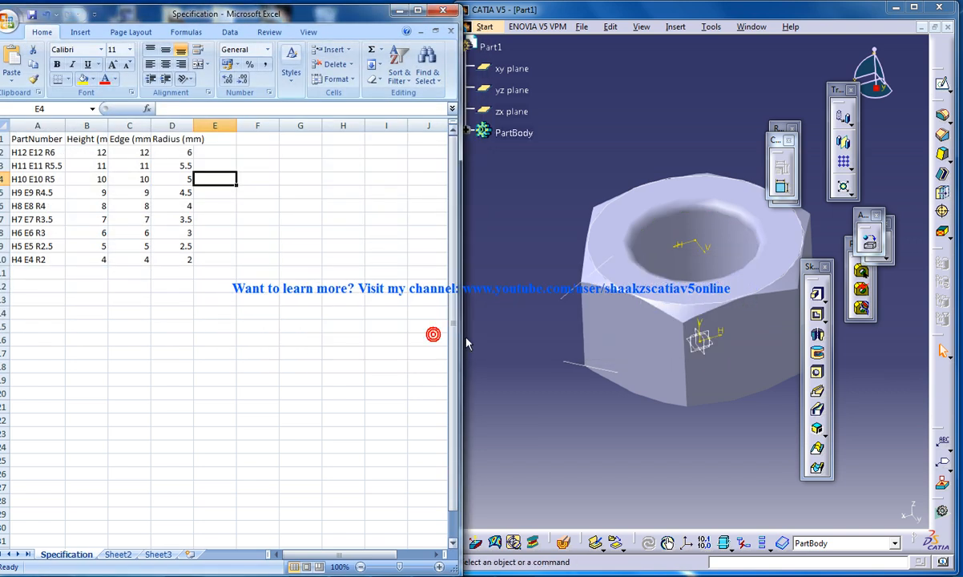